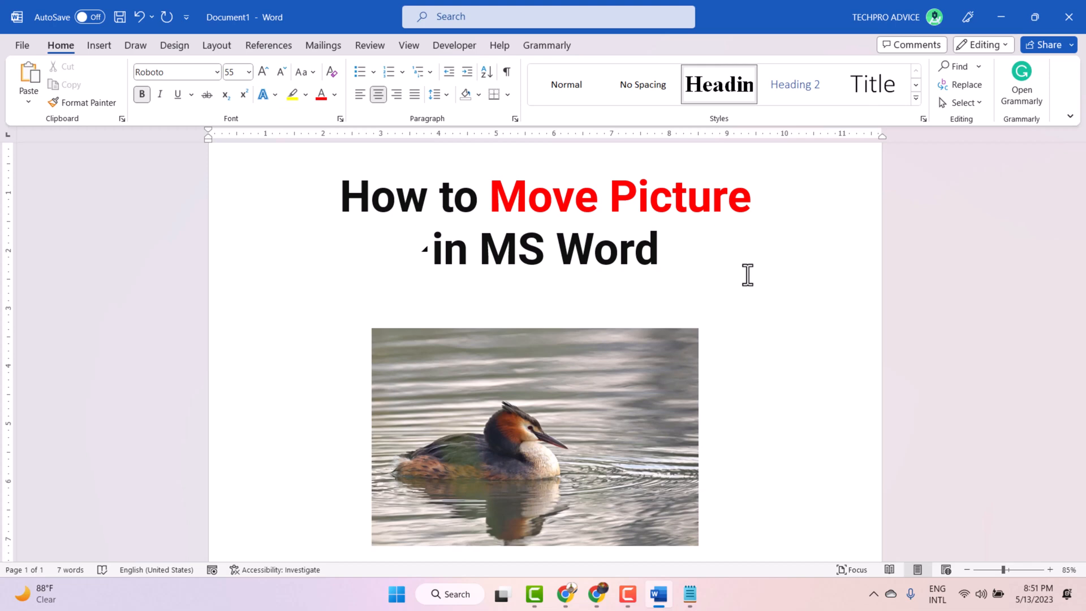
# Step: Drag the bird picture to a new spot below the title, nudging it up and left, then select it
pyautogui.click(545, 301)
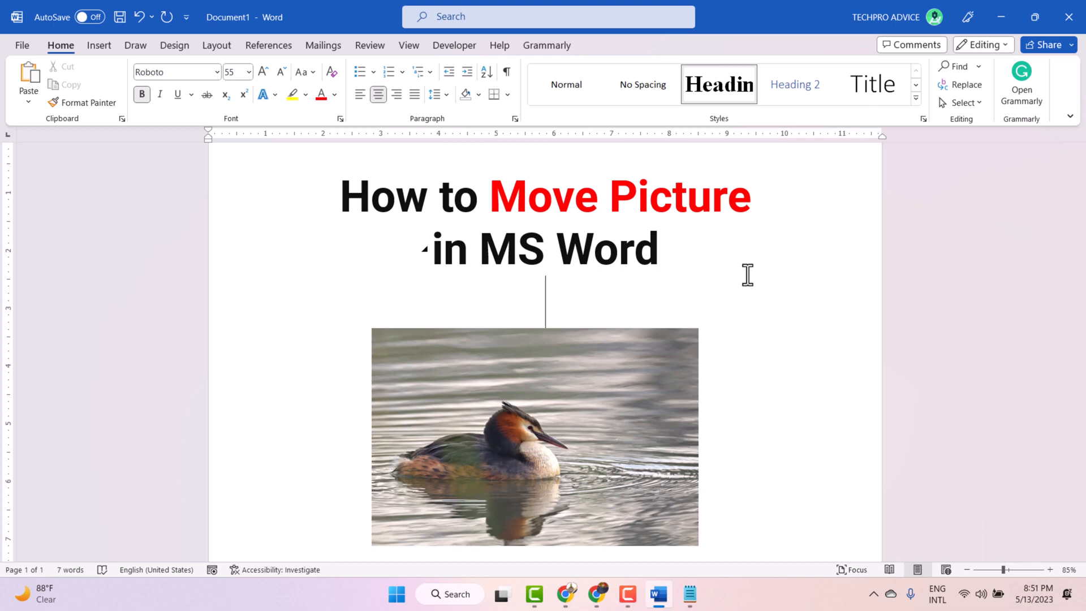
pyautogui.moveTo(689, 371)
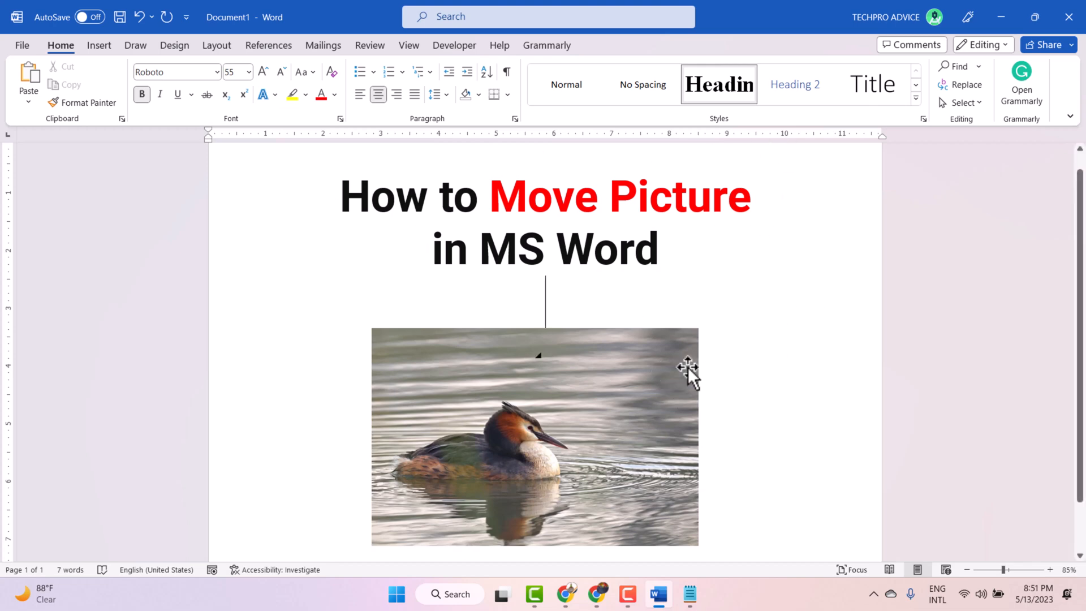
pyautogui.moveTo(685, 370); pyautogui.dragTo(451, 374)
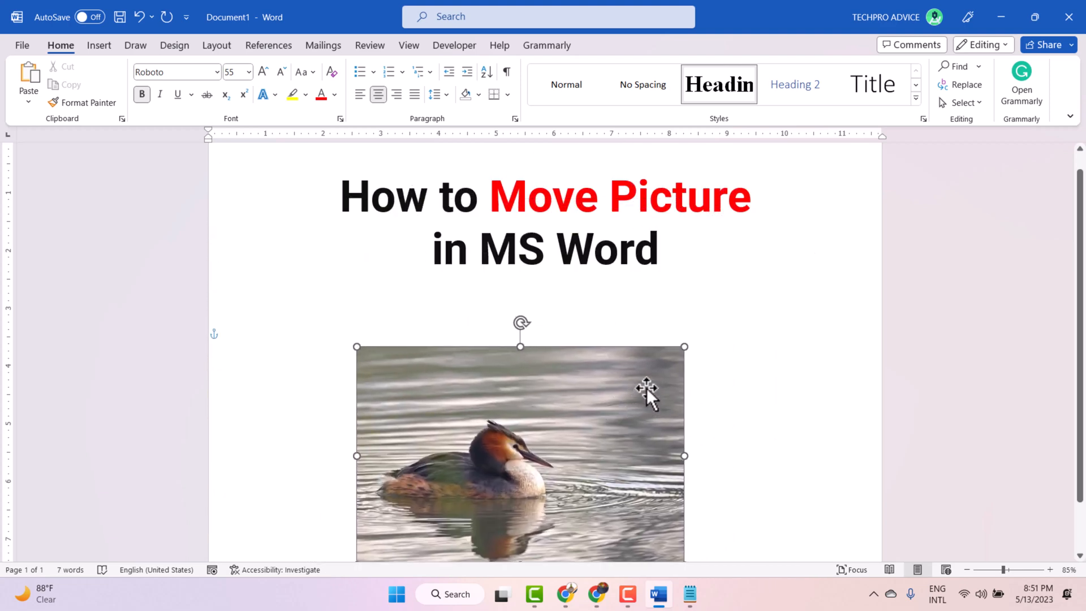
pyautogui.moveTo(647, 395); pyautogui.dragTo(627, 378)
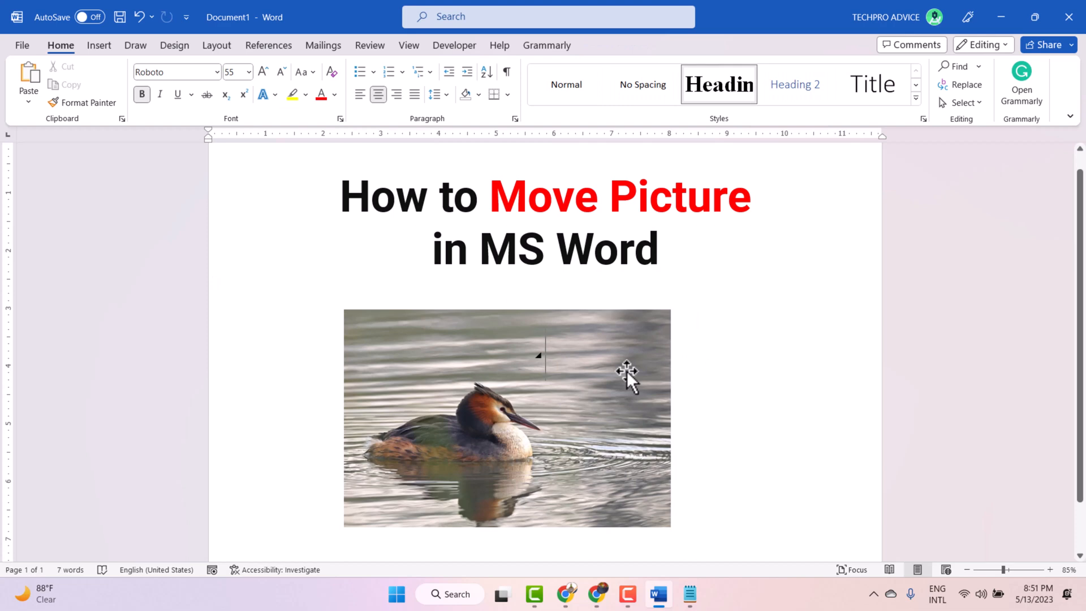
pyautogui.click(506, 418)
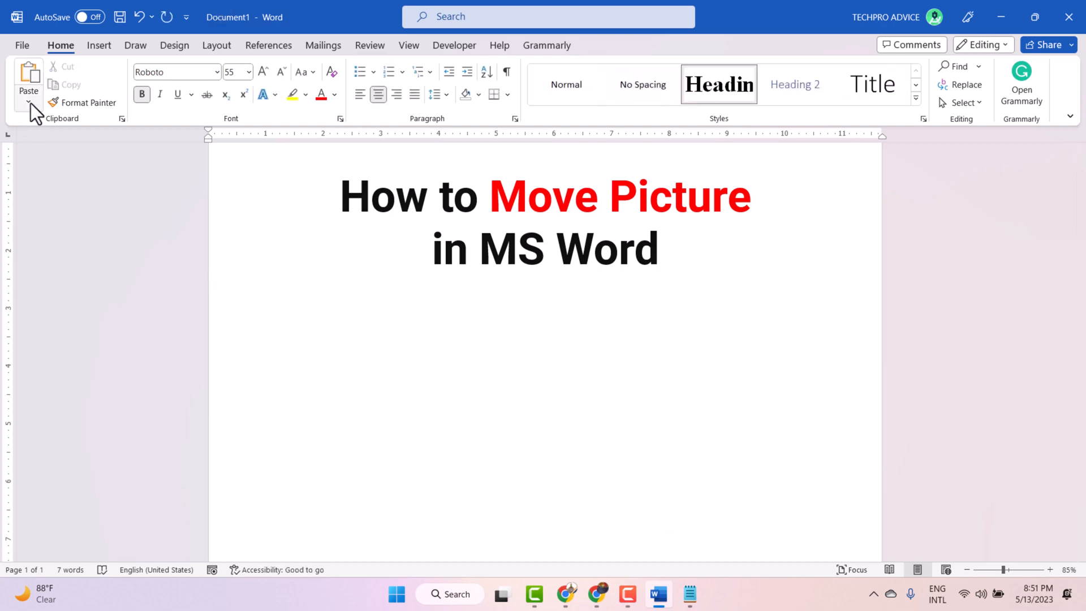
# Step: Insert the kitten photo cat-2536662_1920 from Downloads below the title
pyautogui.click(154, 77)
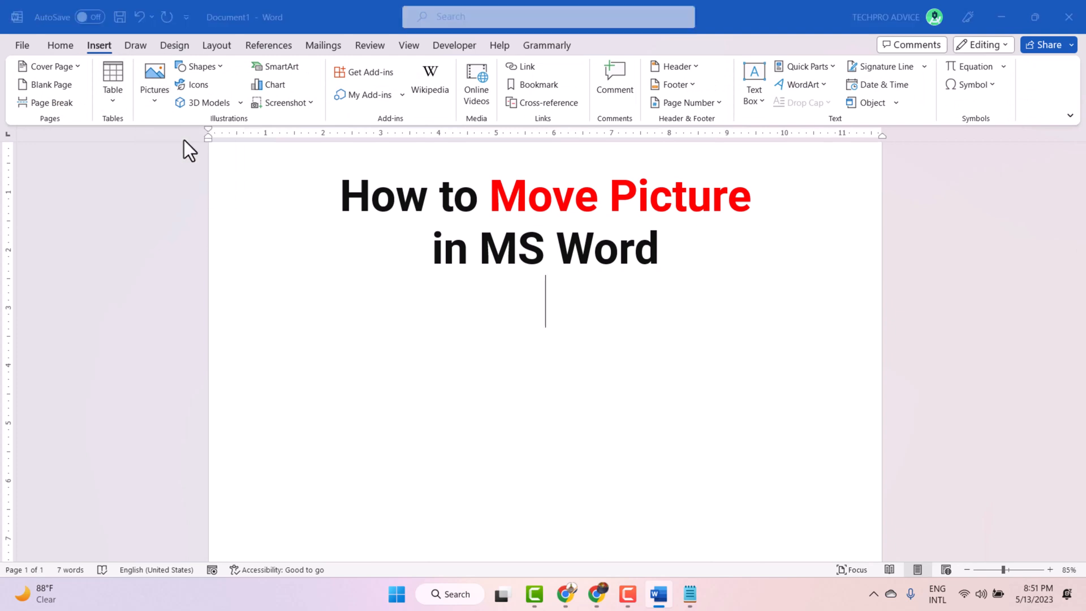
pyautogui.click(154, 77)
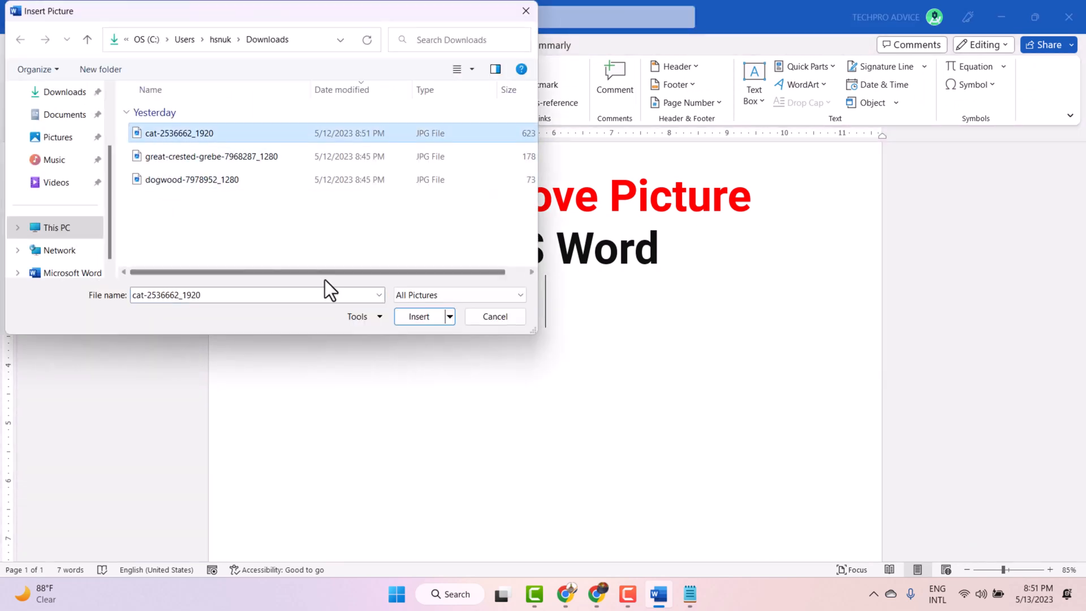
pyautogui.click(418, 316)
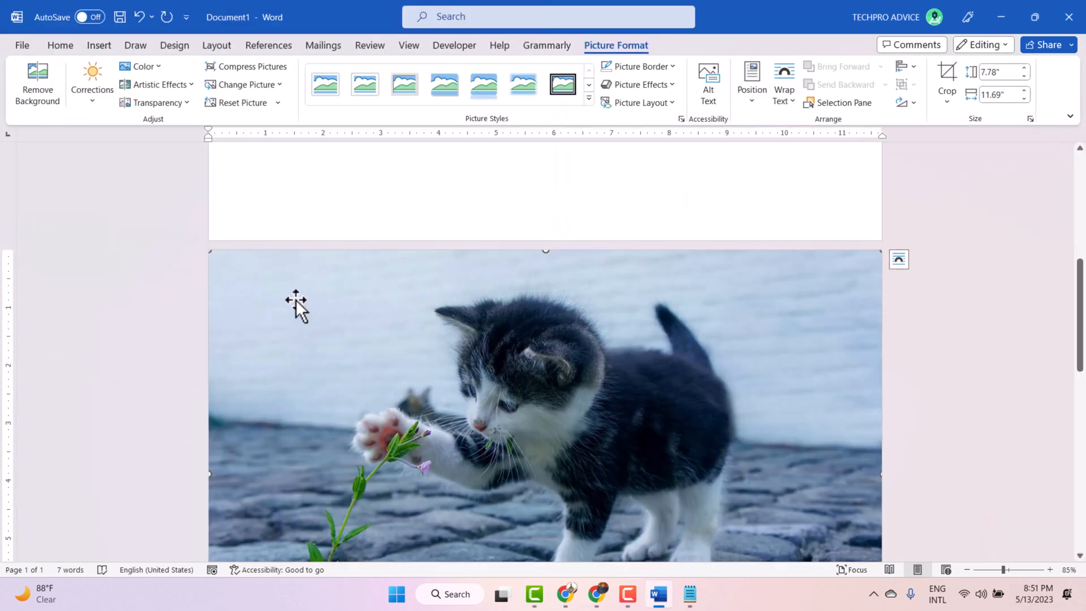
# Step: Resize the kitten photo to about 3.59 by 5.39 inches so it fits beneath the title
pyautogui.scroll(-3)
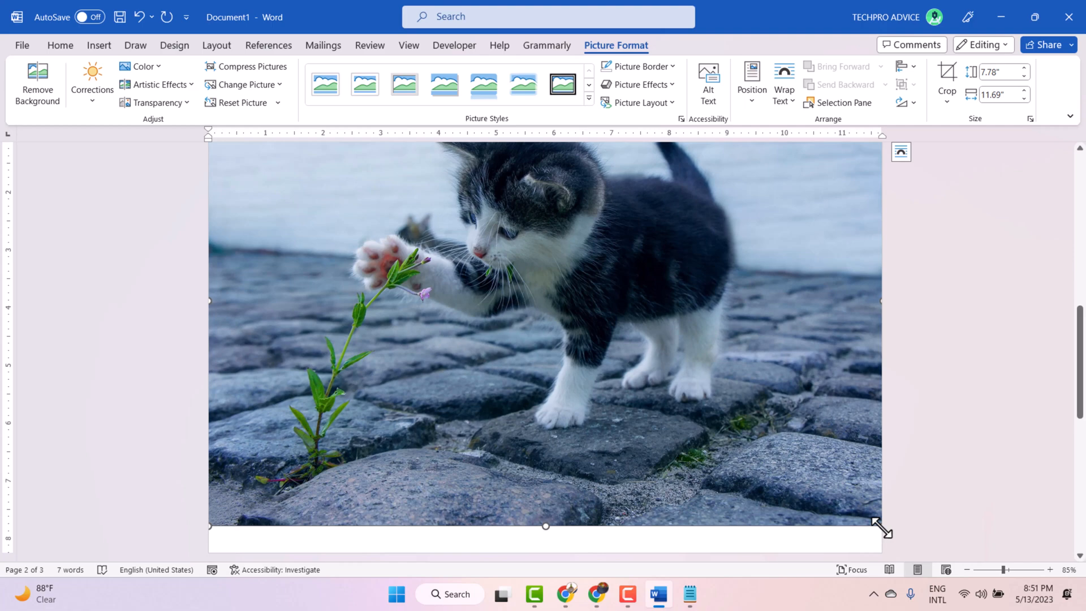
pyautogui.moveTo(883, 530); pyautogui.dragTo(701, 424)
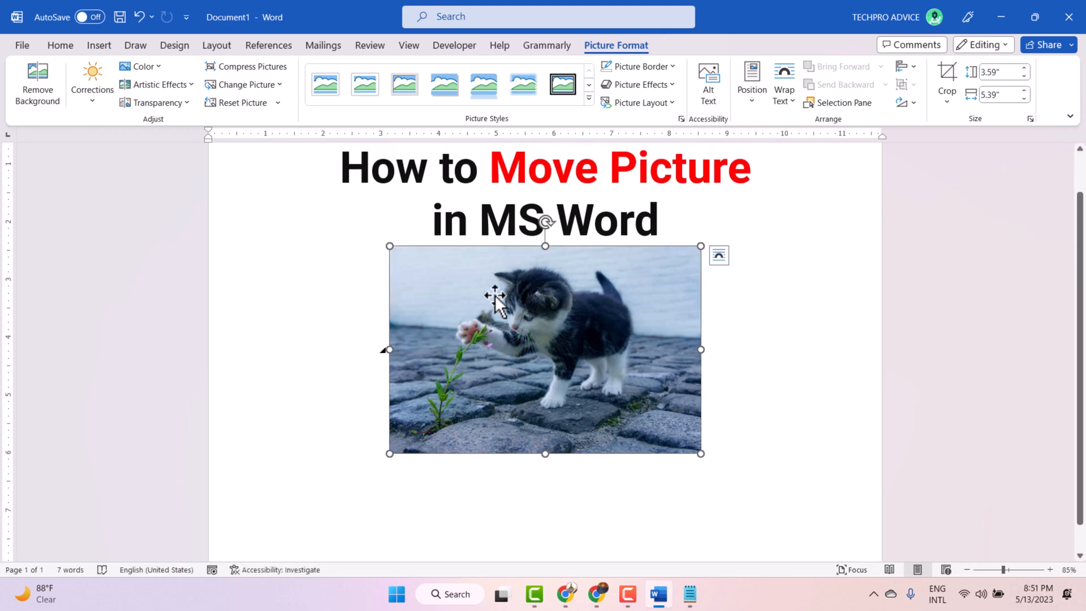
# Step: Set the kitten photo to In Front of Text and drag it lower, slightly left of center
pyautogui.rightClick(497, 305)
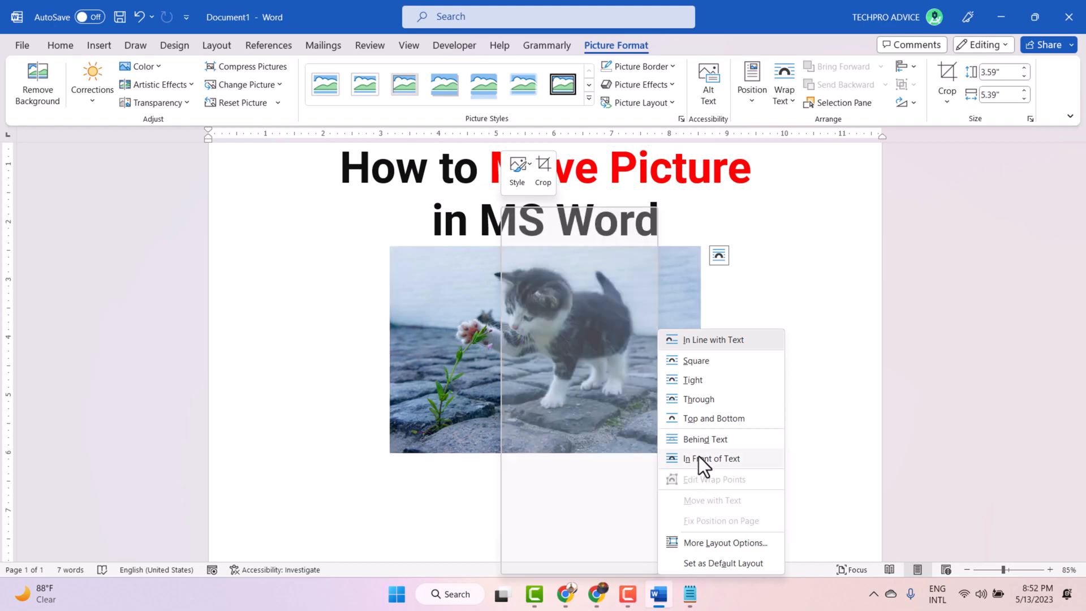
pyautogui.click(712, 458)
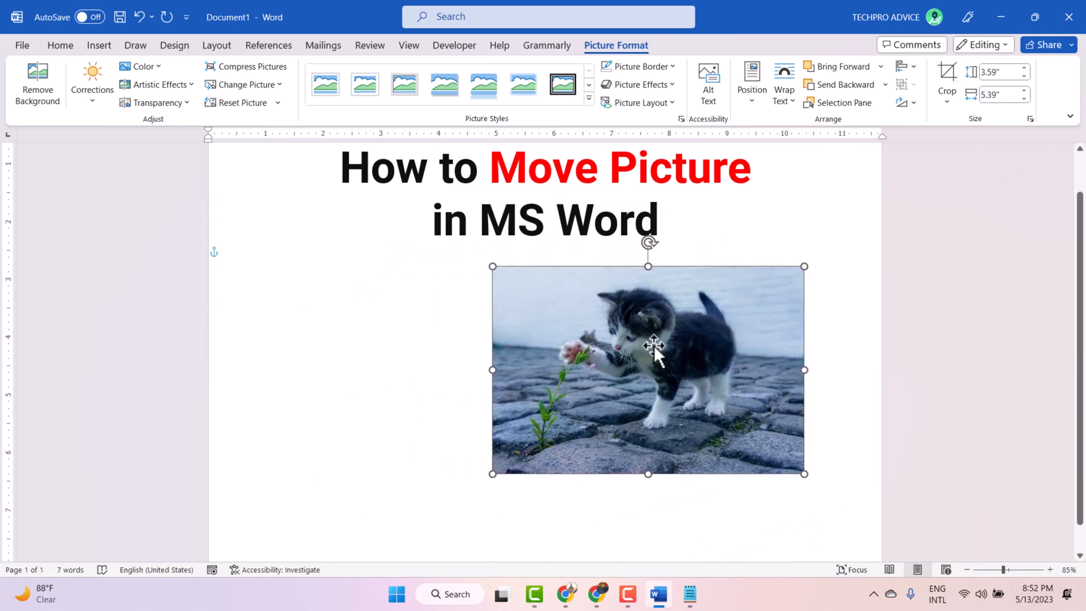
pyautogui.moveTo(651, 371); pyautogui.dragTo(548, 408)
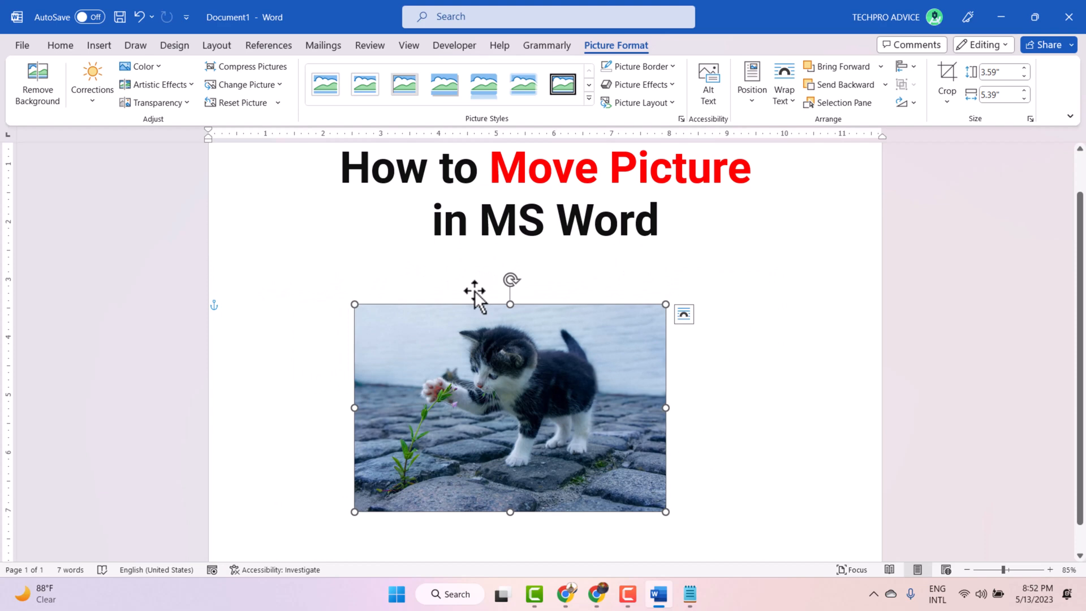
pyautogui.click(783, 80)
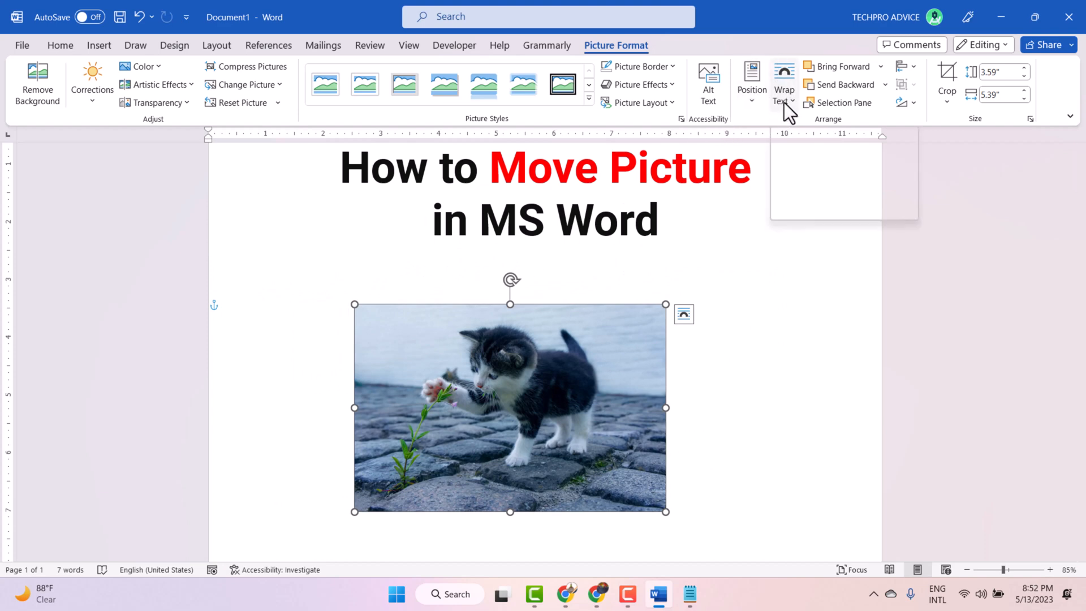
pyautogui.click(784, 83)
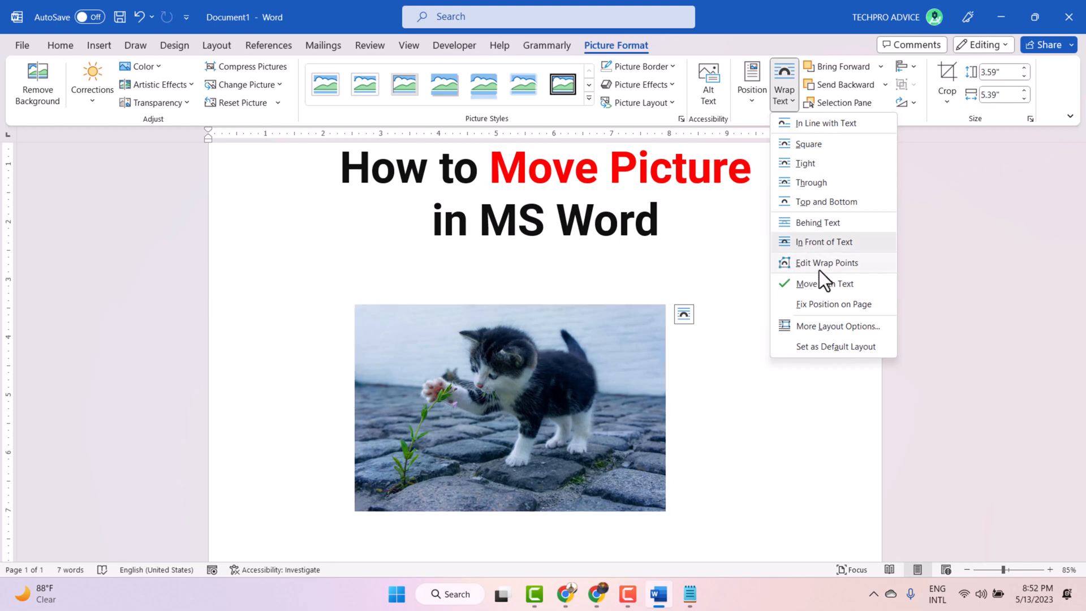
pyautogui.click(824, 241)
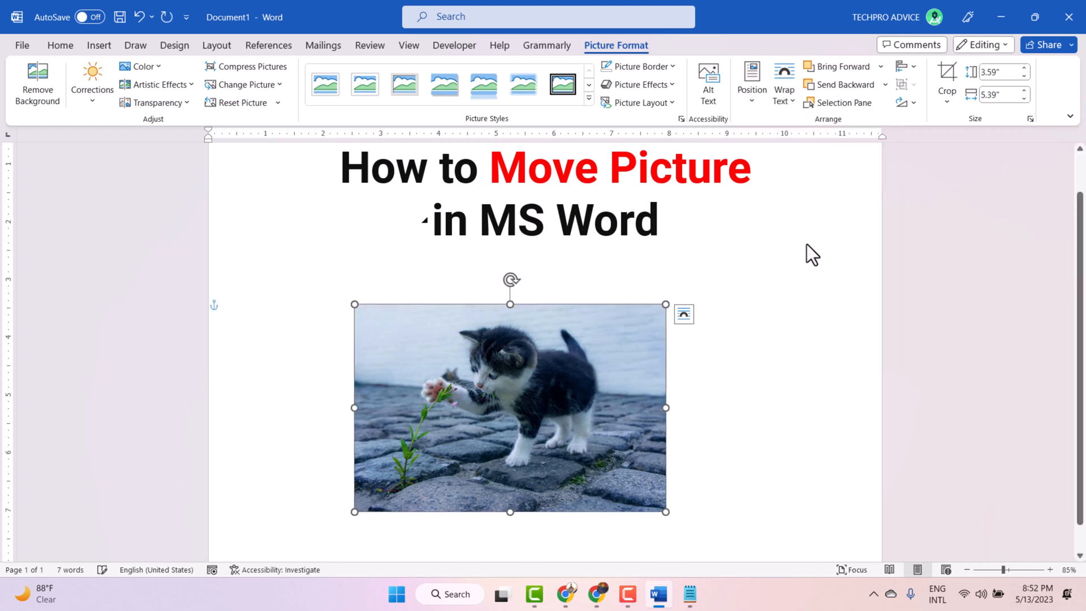
pyautogui.click(656, 237)
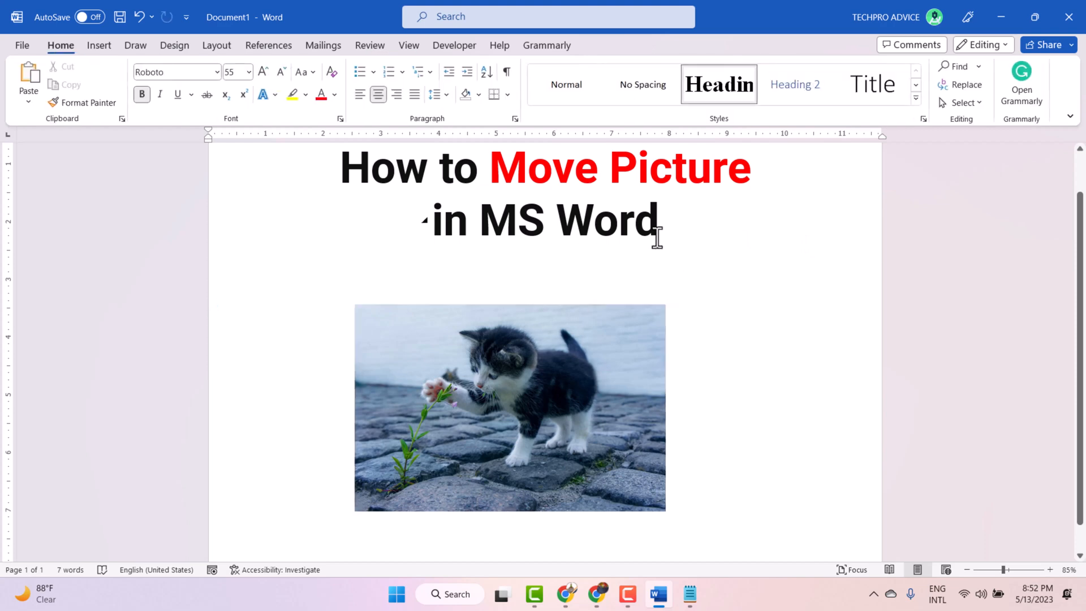